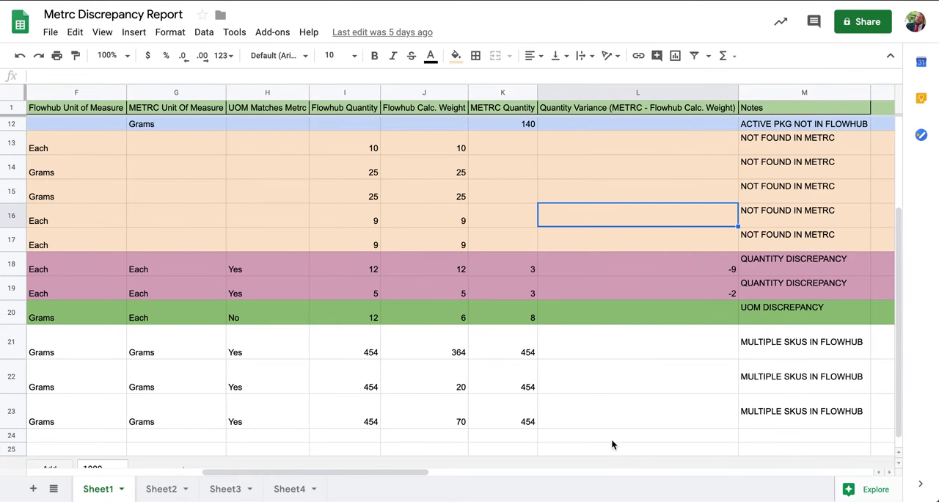
{"action": "mouse_move", "coordinate": [747, 301]}
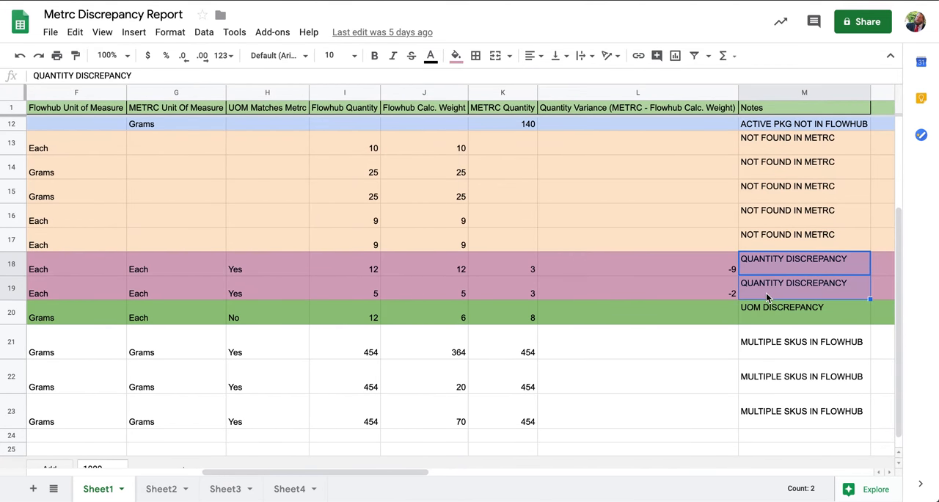
{"action": "mouse_move", "coordinate": [460, 295]}
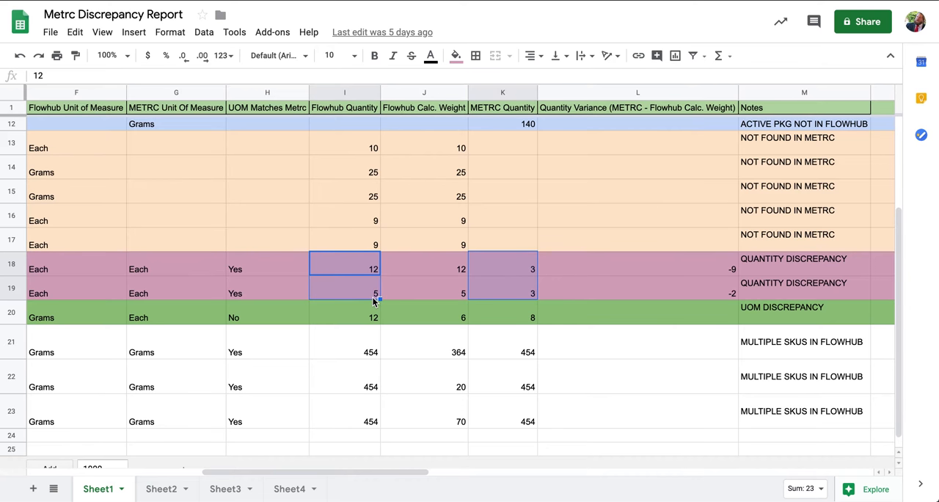
{"action": "mouse_move", "coordinate": [333, 287]}
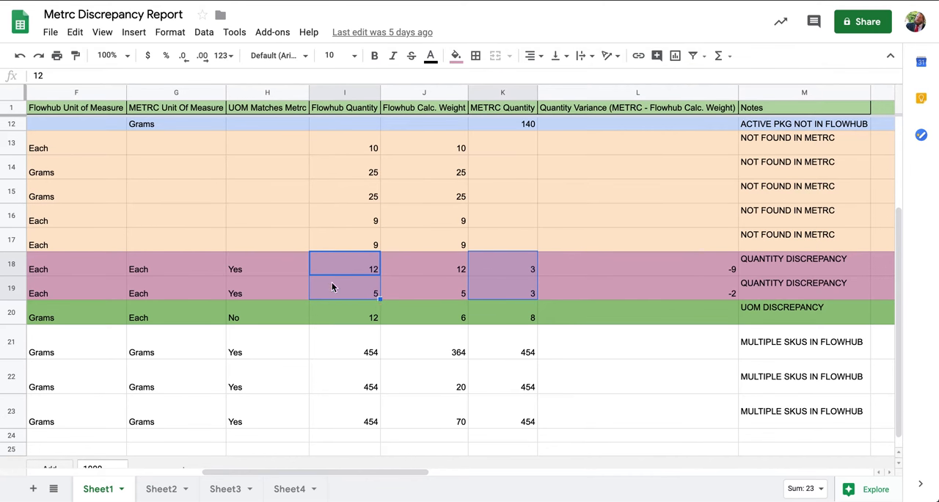
Step: Single out the Flowhub quantity of 12 and move back toward the Package ID column
{"action": "left_click", "coordinate": [342, 268]}
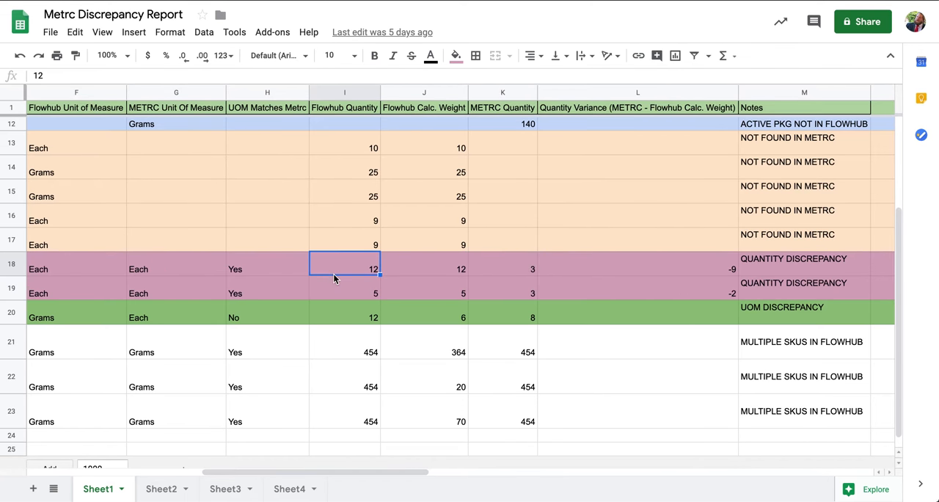
{"action": "scroll", "scroll_direction": "left", "scroll_amount": 3}
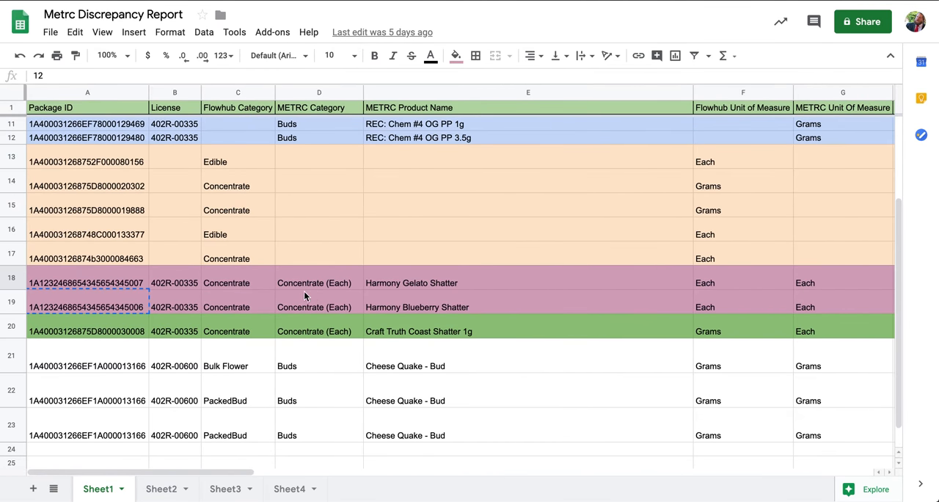
Step: Review the Harmony Blueberry Shatter 1g item's edit details without saving, then go to the Inventory Log
{"action": "left_click", "coordinate": [84, 307]}
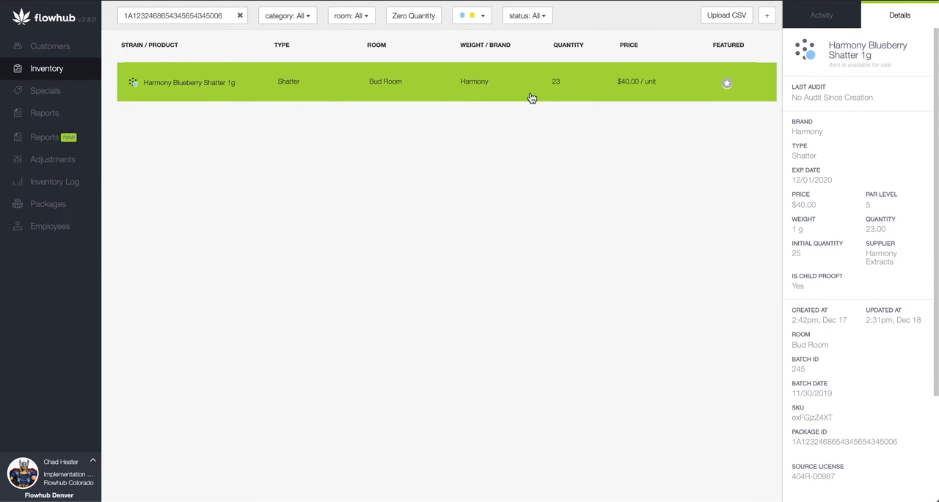
{"action": "mouse_move", "coordinate": [557, 96]}
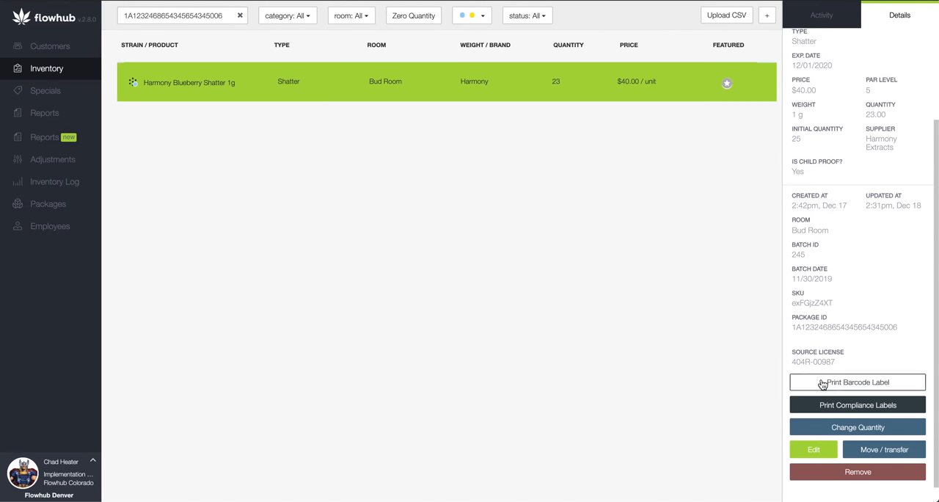
{"action": "left_click", "coordinate": [813, 450]}
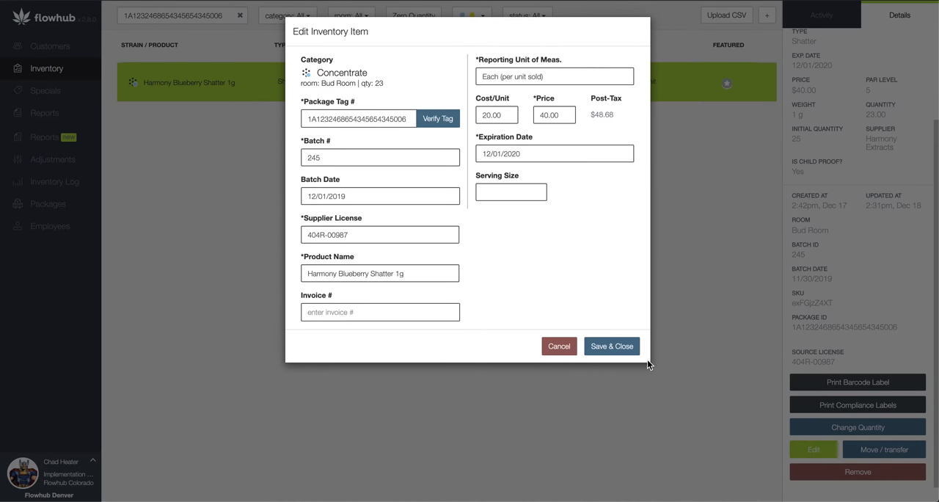
{"action": "mouse_move", "coordinate": [567, 304]}
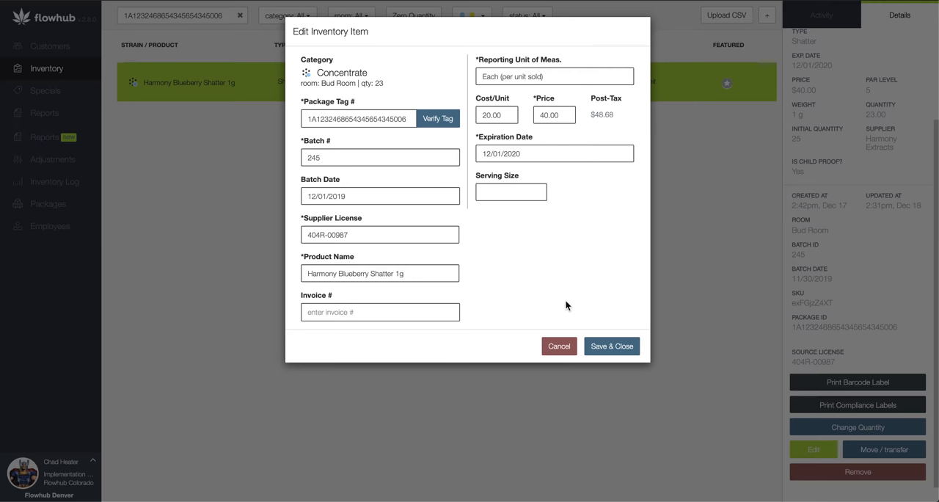
{"action": "left_click", "coordinate": [559, 345]}
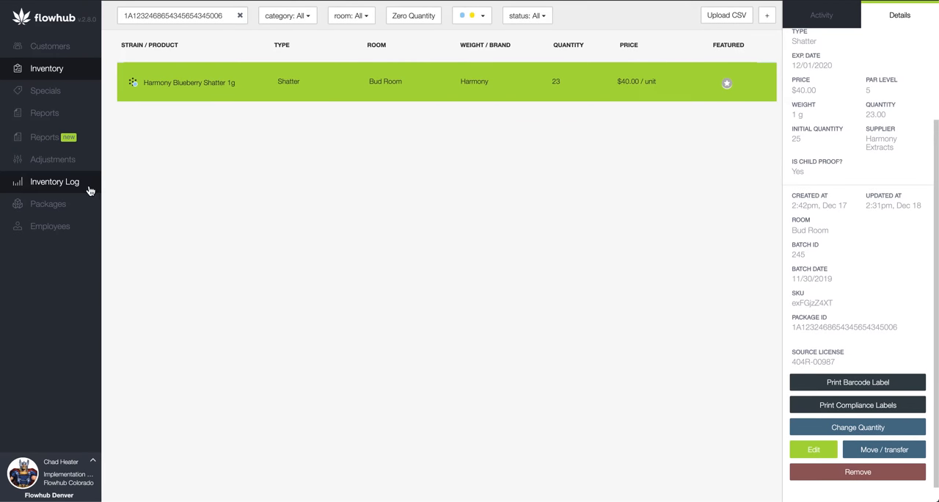
{"action": "left_click", "coordinate": [53, 181]}
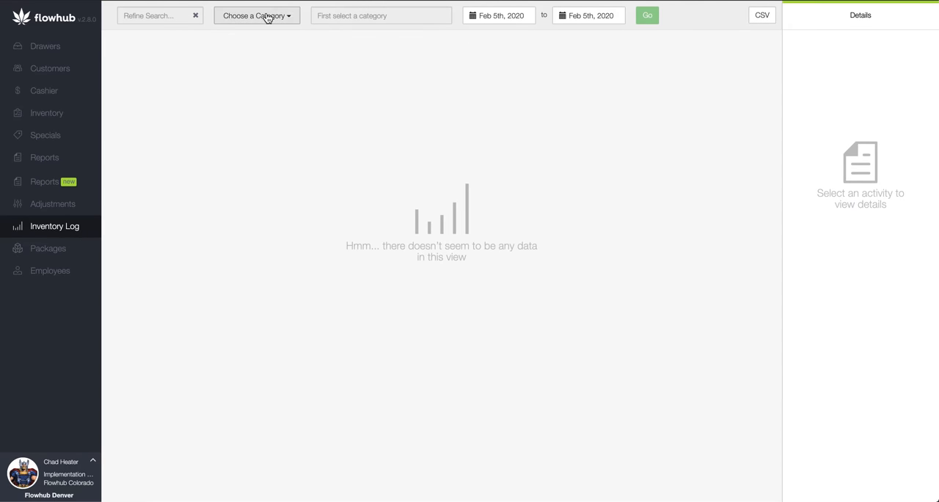
{"action": "left_click", "coordinate": [256, 15]}
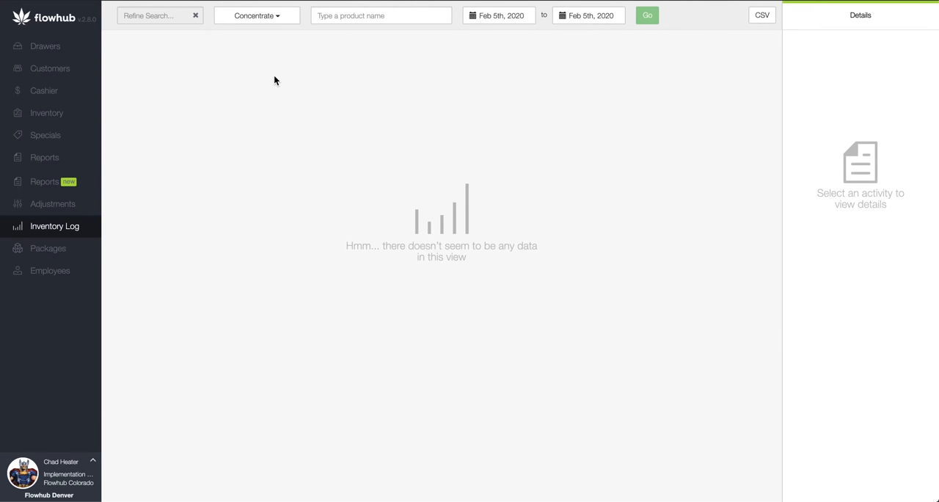
{"action": "type", "text": "1A1232468654345654345006"}
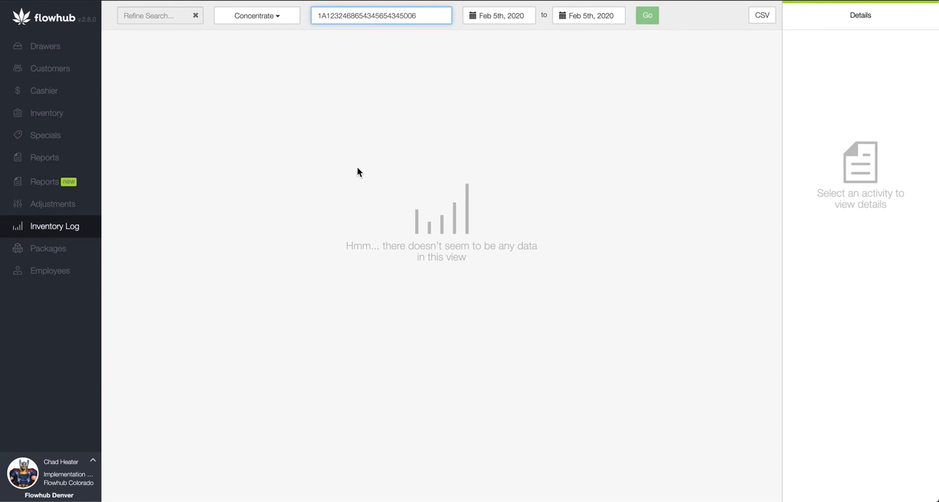
{"action": "mouse_move", "coordinate": [391, 91]}
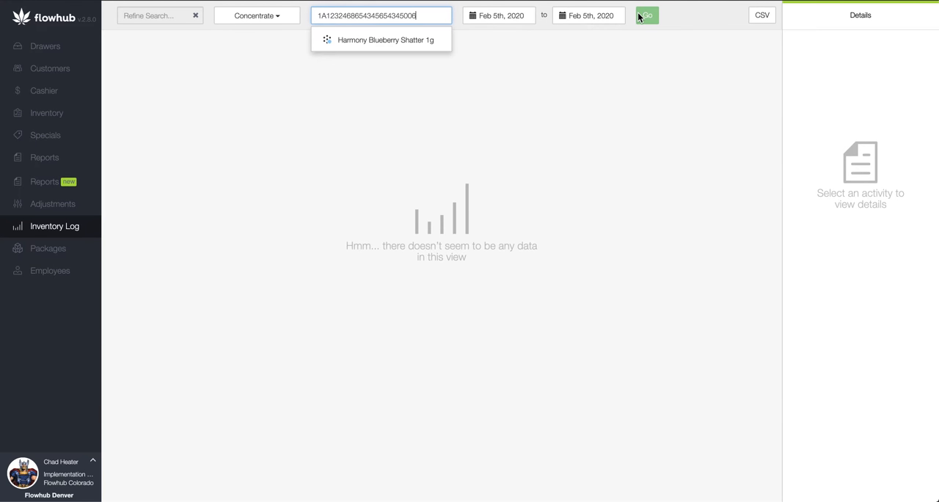
{"action": "left_click", "coordinate": [384, 40]}
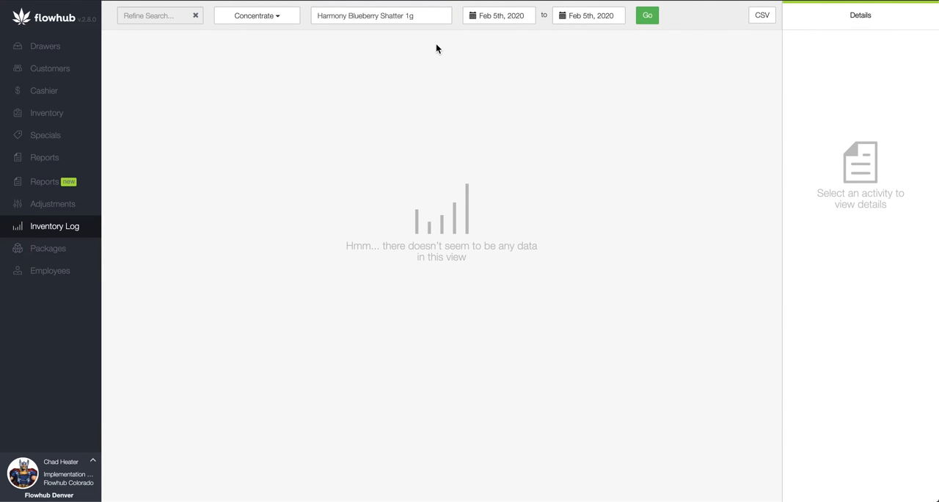
{"action": "left_click", "coordinate": [653, 15]}
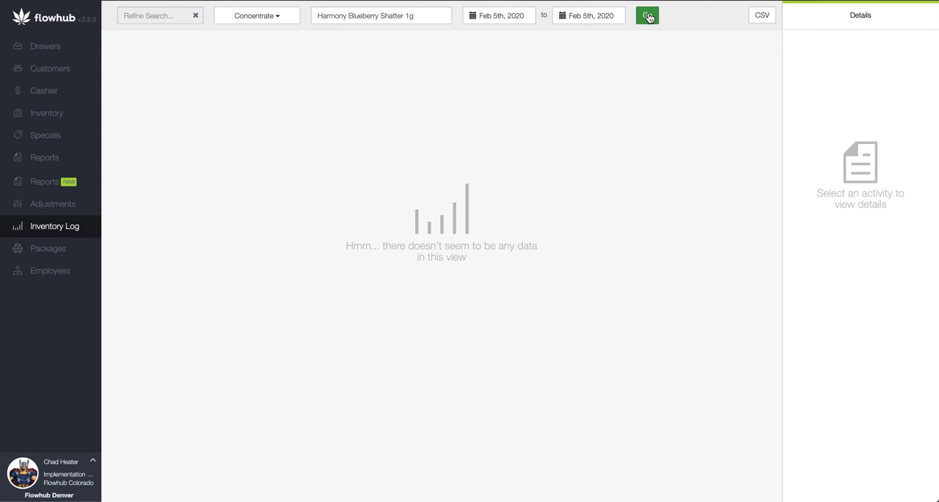